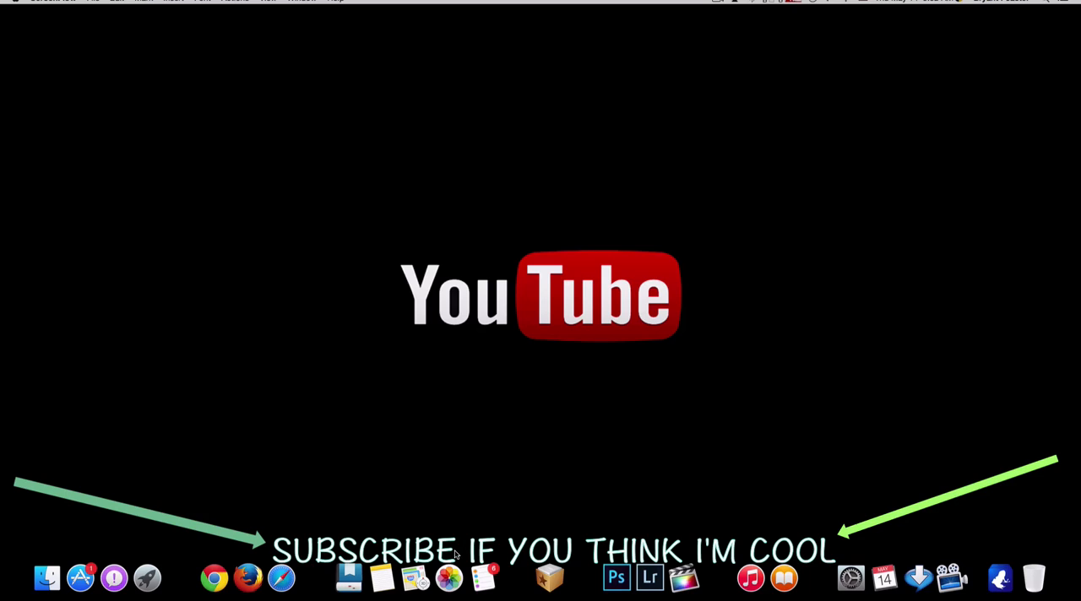
Launch Photos from the Dock to show the library's moments.
{"action": "left_click", "coordinate": [449, 578]}
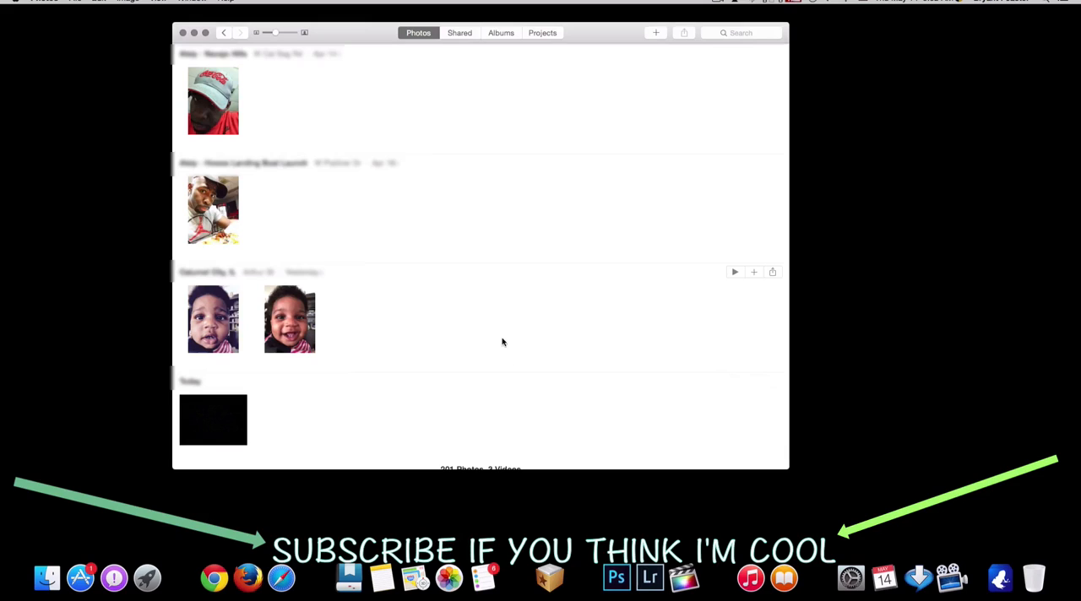
{"action": "mouse_move", "coordinate": [336, 290]}
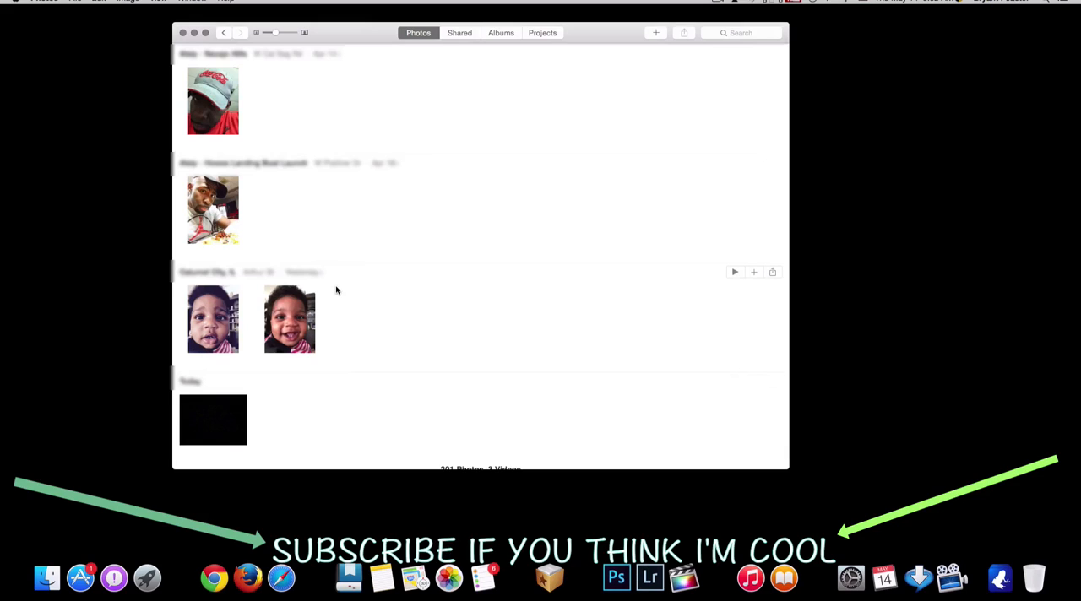
{"action": "mouse_move", "coordinate": [250, 318]}
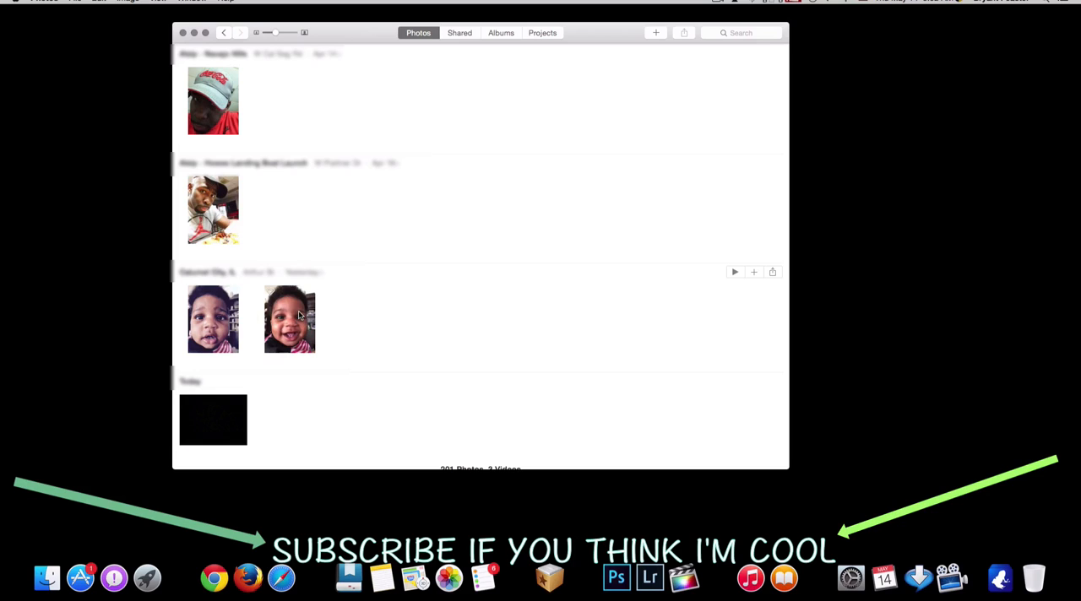
Select the smiling baby portrait and view it at full size.
{"action": "left_click", "coordinate": [290, 319]}
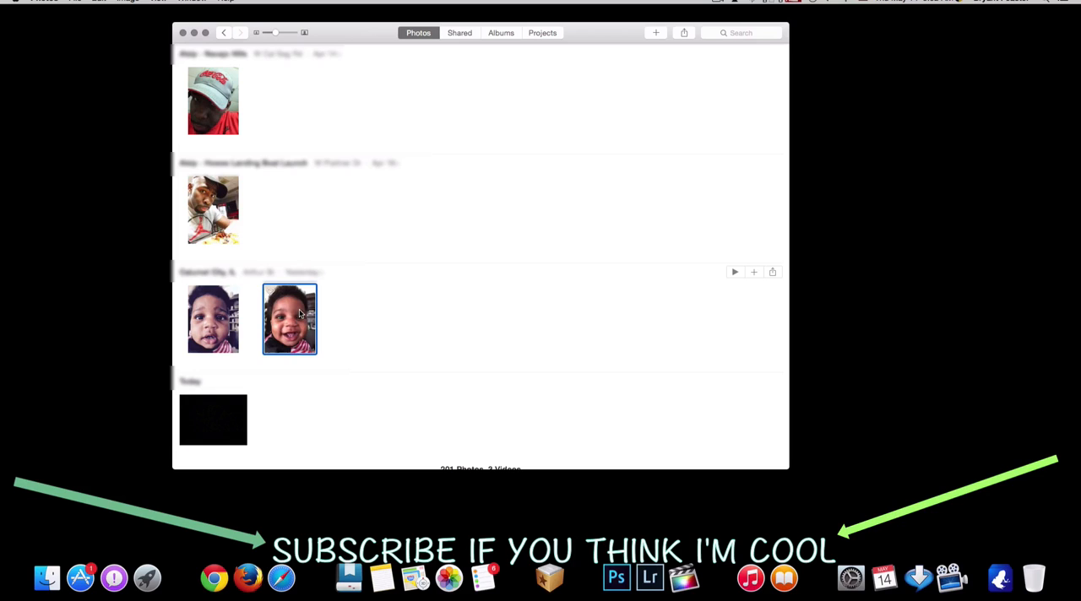
{"action": "double_click", "coordinate": [289, 317]}
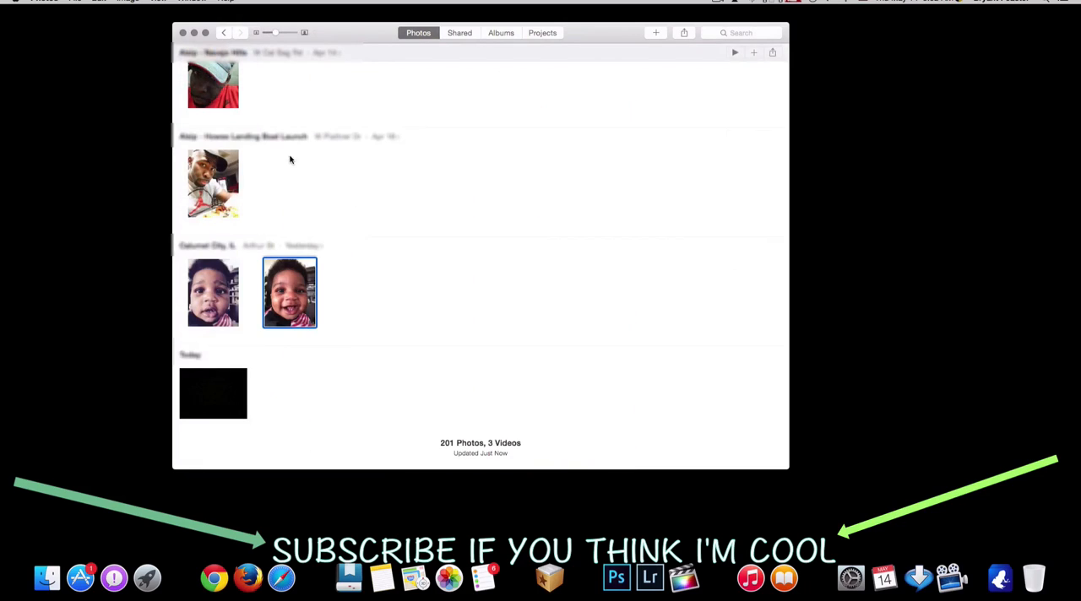
{"action": "right_click", "coordinate": [290, 292]}
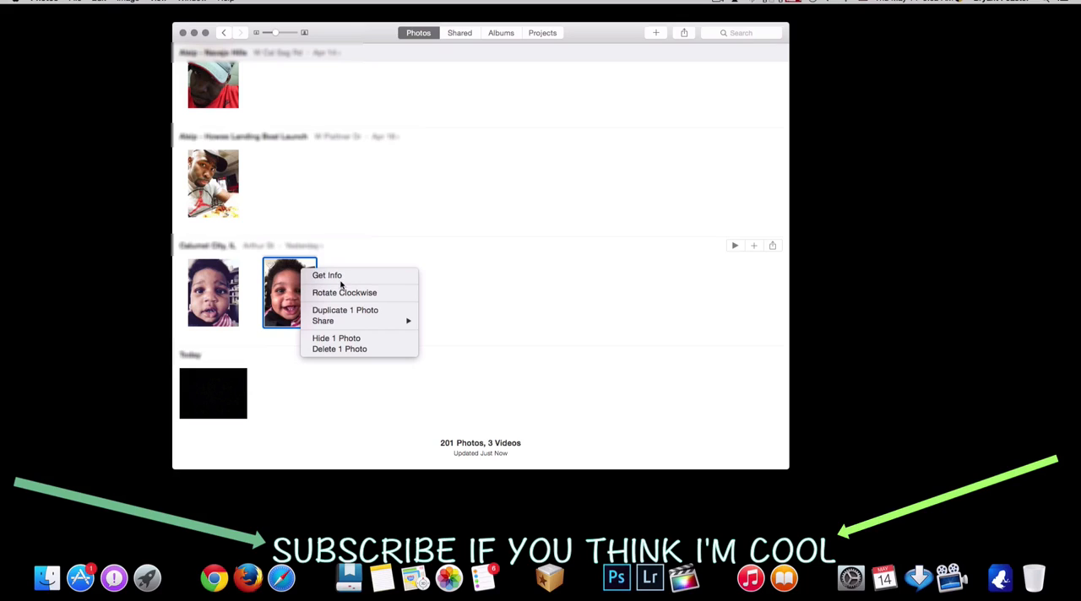
{"action": "mouse_move", "coordinate": [352, 276]}
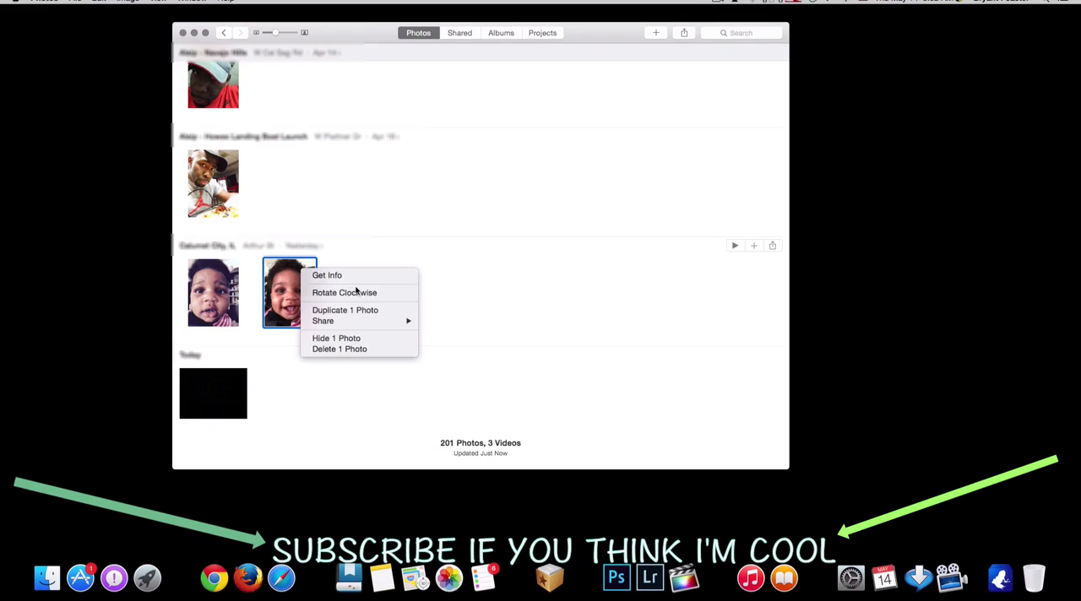
{"action": "mouse_move", "coordinate": [328, 275]}
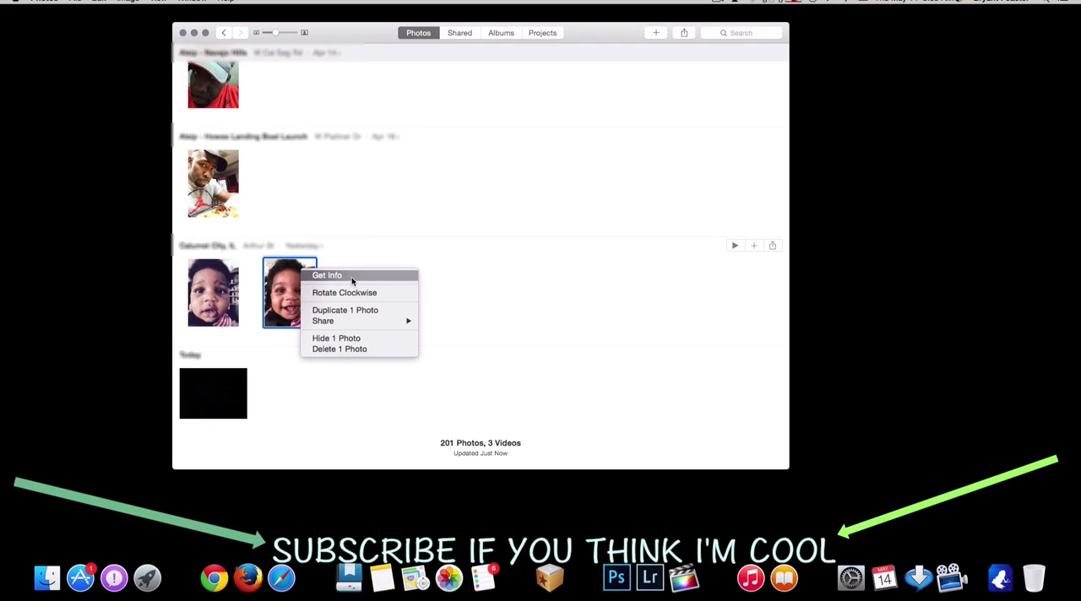
{"action": "mouse_move", "coordinate": [344, 294]}
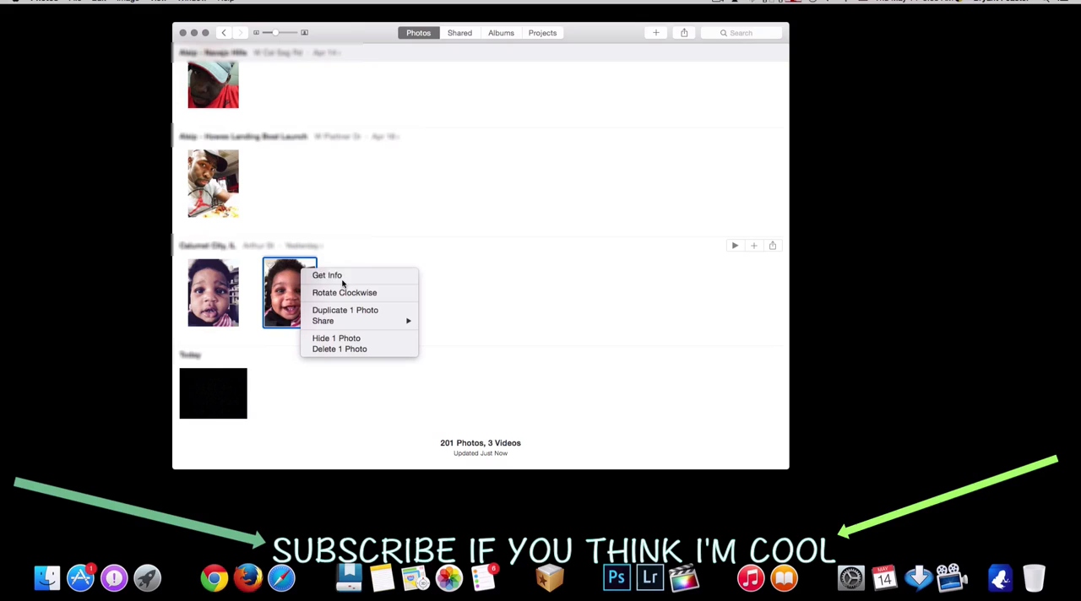
{"action": "mouse_move", "coordinate": [341, 275]}
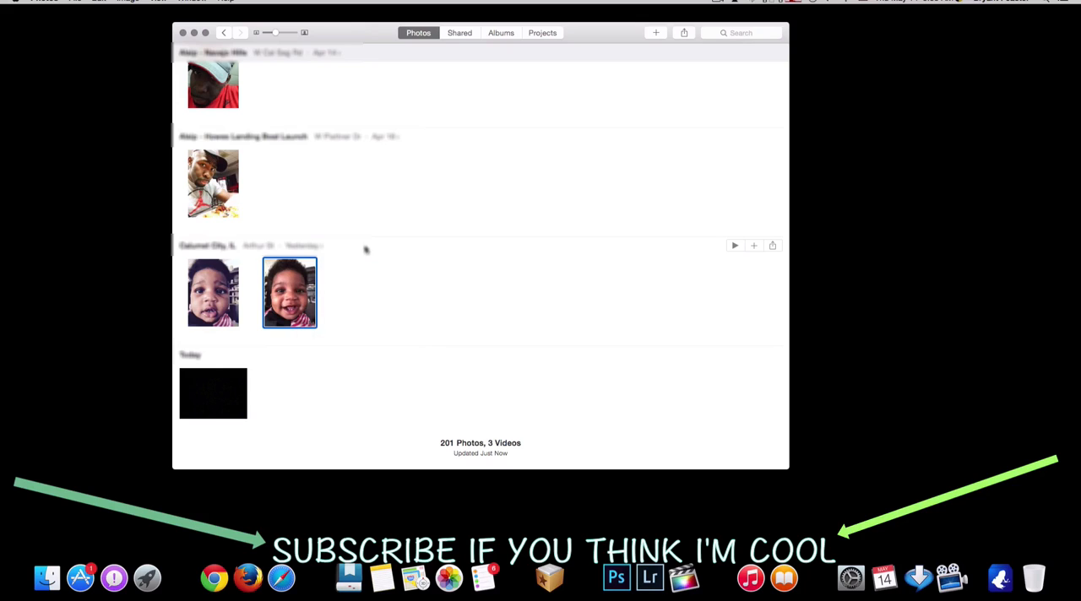
Check File menu where Show Referenced File in Finder is greyed out, then begin an import.
{"action": "left_click", "coordinate": [44, 1]}
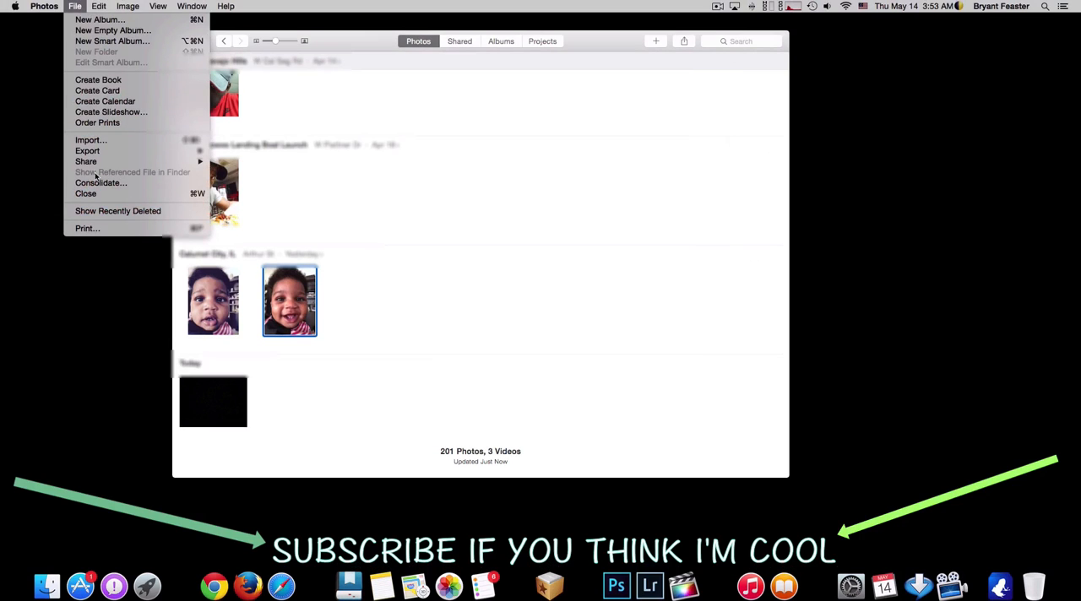
{"action": "mouse_move", "coordinate": [152, 179]}
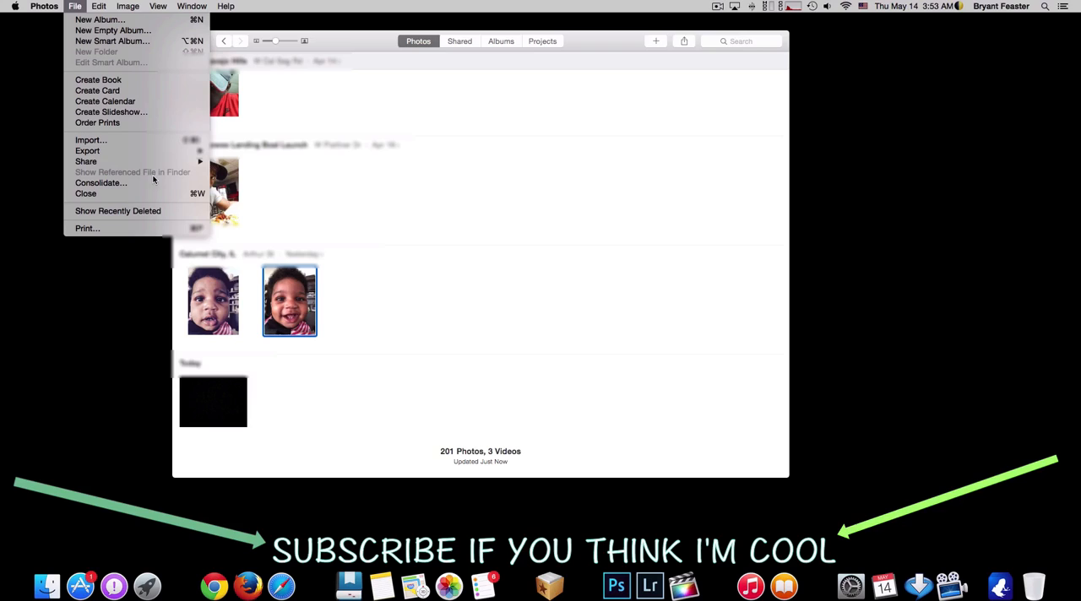
{"action": "mouse_move", "coordinate": [184, 176]}
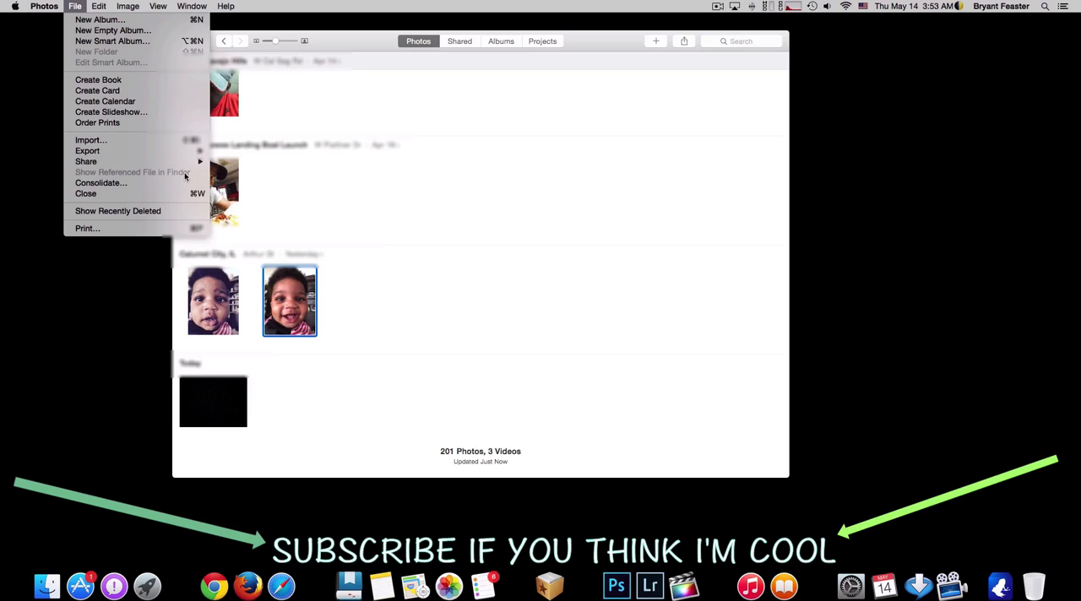
{"action": "mouse_move", "coordinate": [163, 177]}
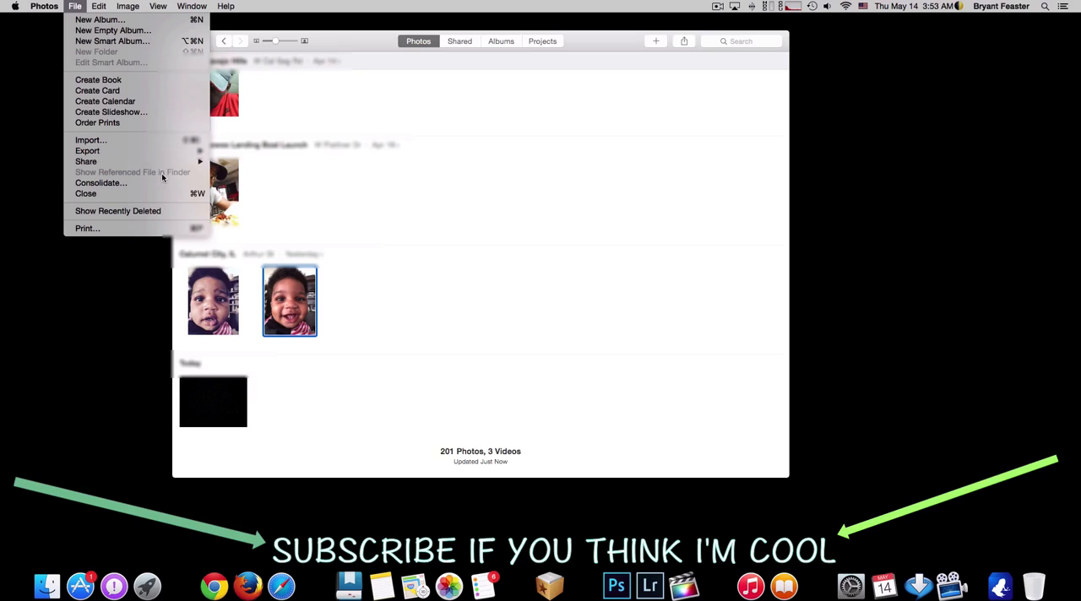
{"action": "mouse_move", "coordinate": [167, 176]}
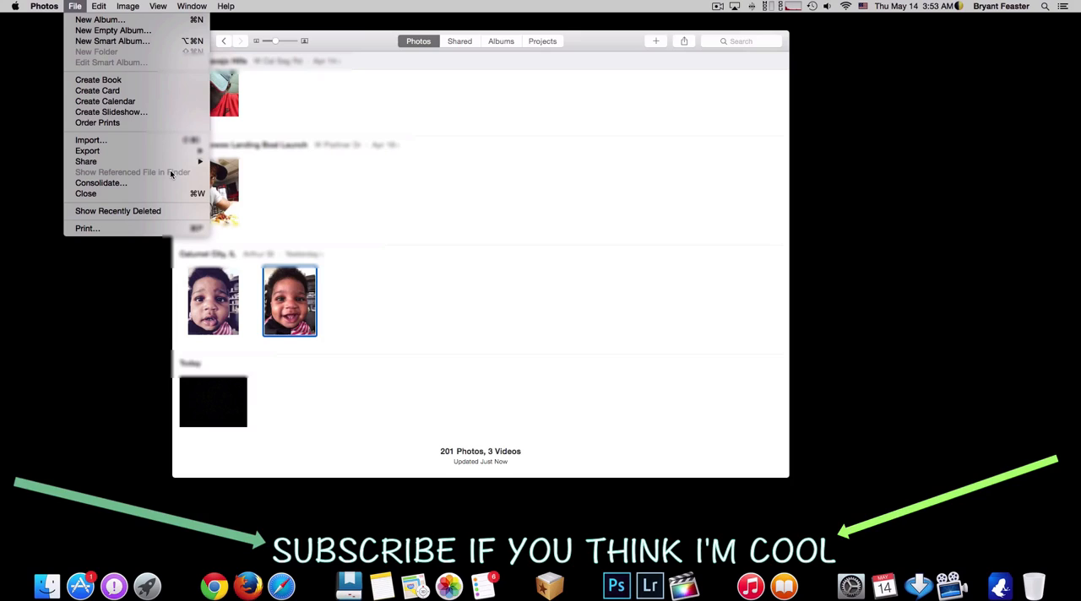
{"action": "mouse_move", "coordinate": [172, 176]}
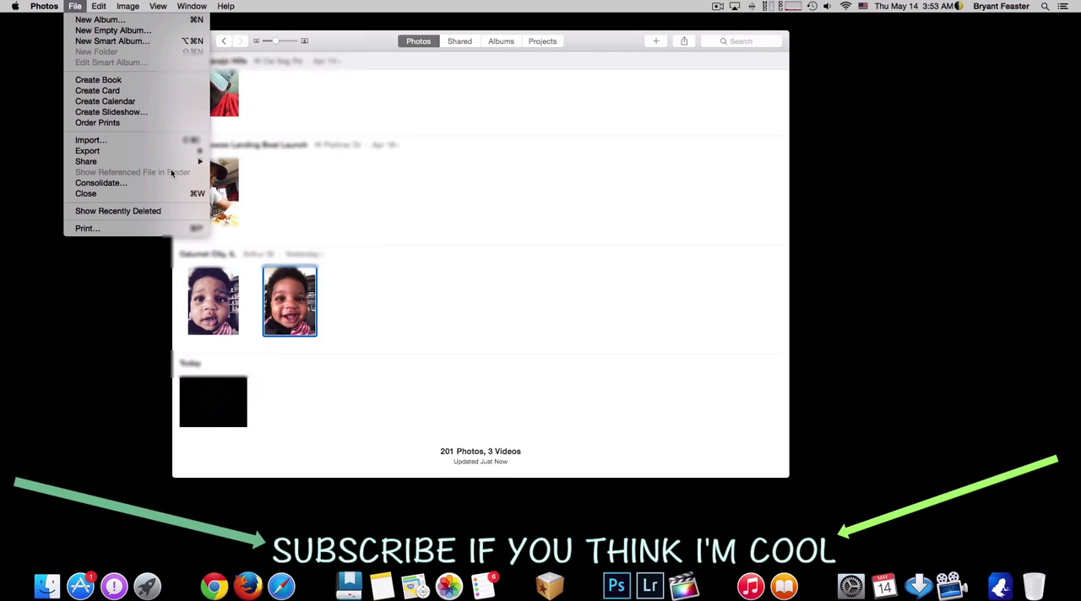
{"action": "left_click", "coordinate": [299, 169]}
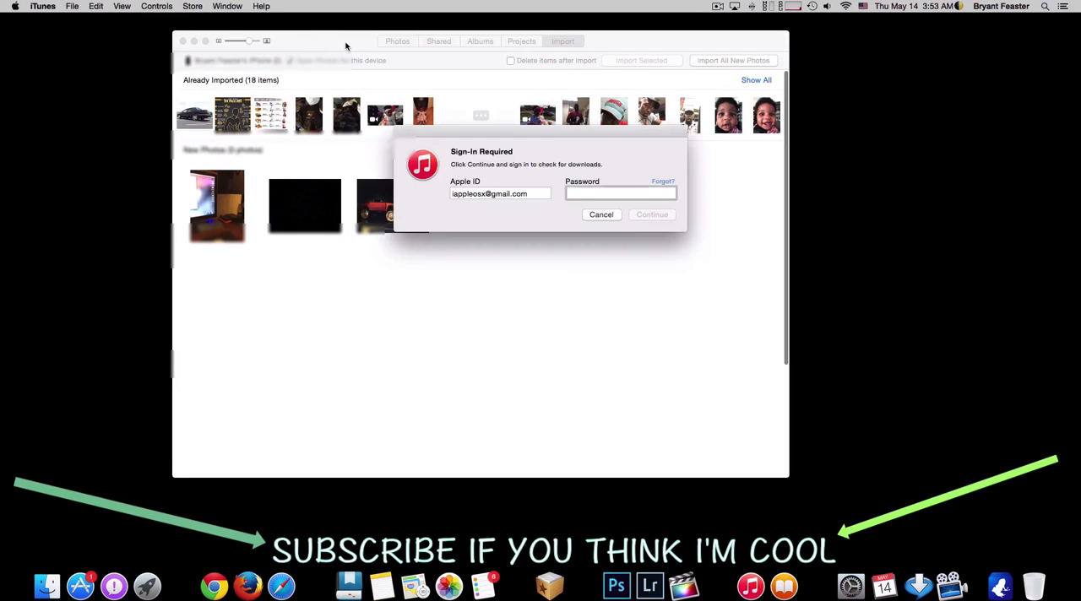
Cancel the iTunes Sign-In Required dialog over the iPhone import view.
{"action": "left_click", "coordinate": [602, 215]}
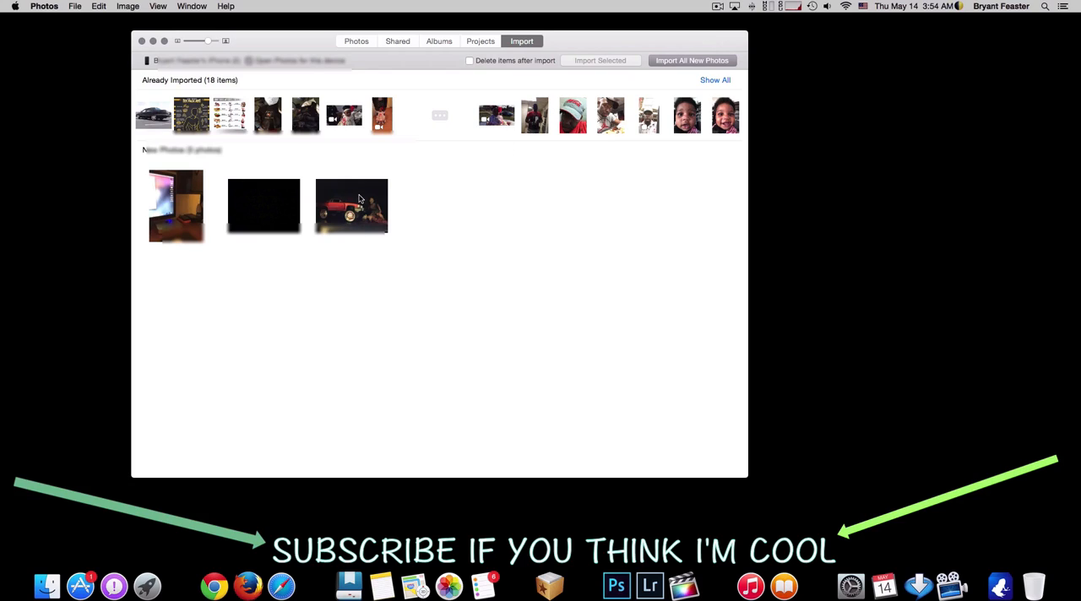
{"action": "mouse_move", "coordinate": [379, 203]}
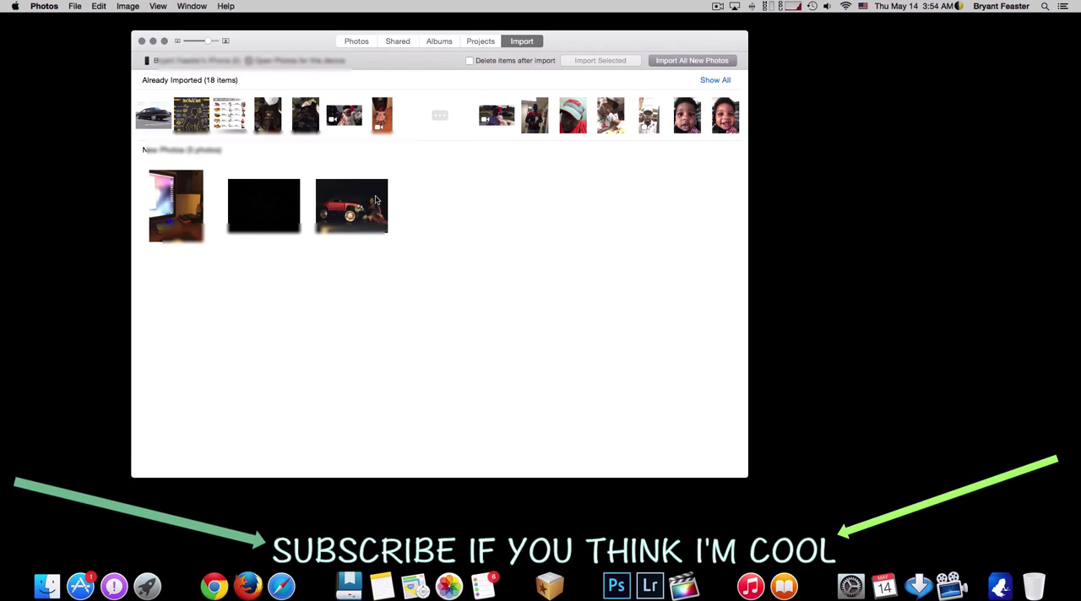
Import only the red truck photo from New Photos via Import 1 Selected.
{"action": "left_click", "coordinate": [351, 204]}
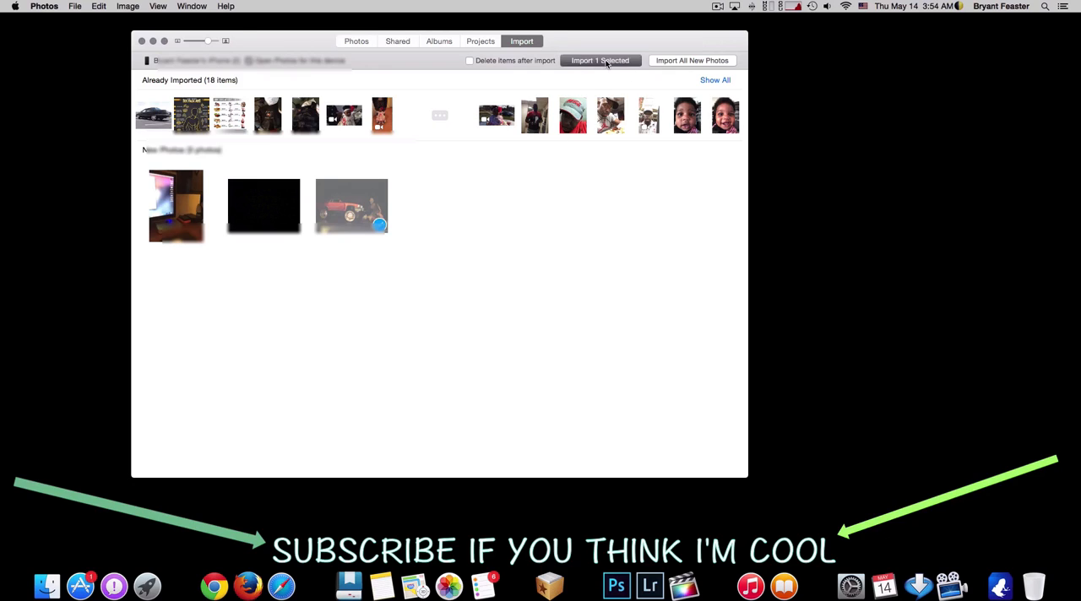
{"action": "left_click", "coordinate": [600, 61]}
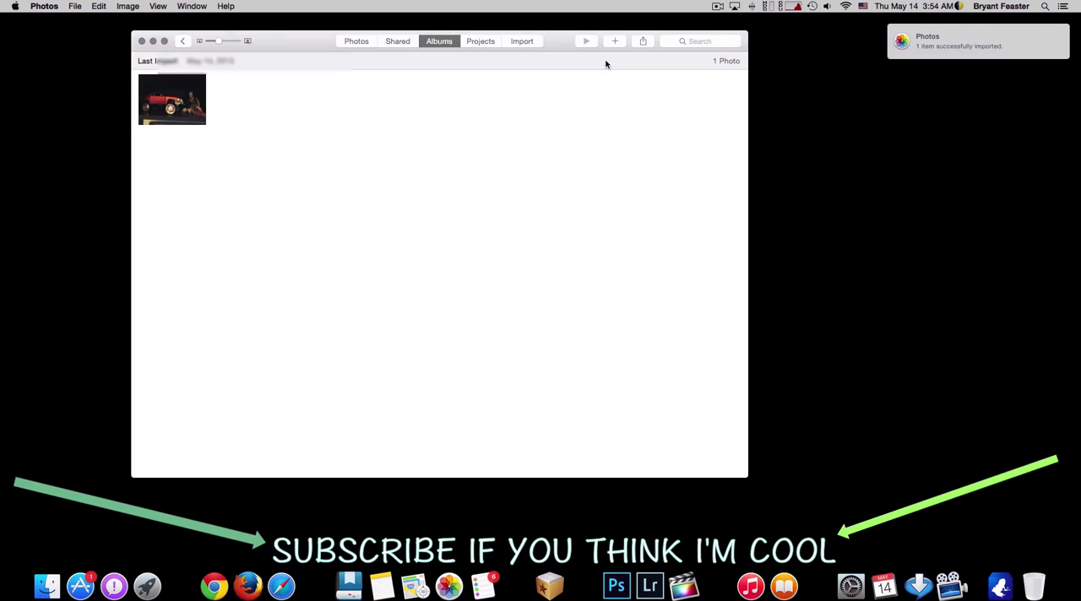
{"action": "mouse_move", "coordinate": [505, 76]}
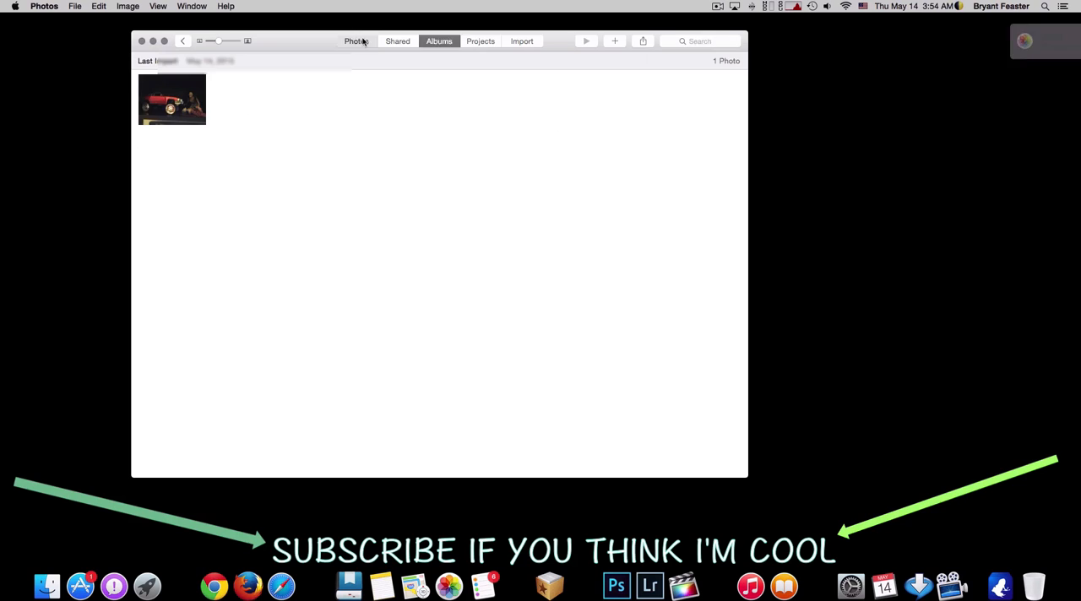
View the newly imported red truck photo in Today's moment full size, then return to the library.
{"action": "left_click", "coordinate": [354, 41]}
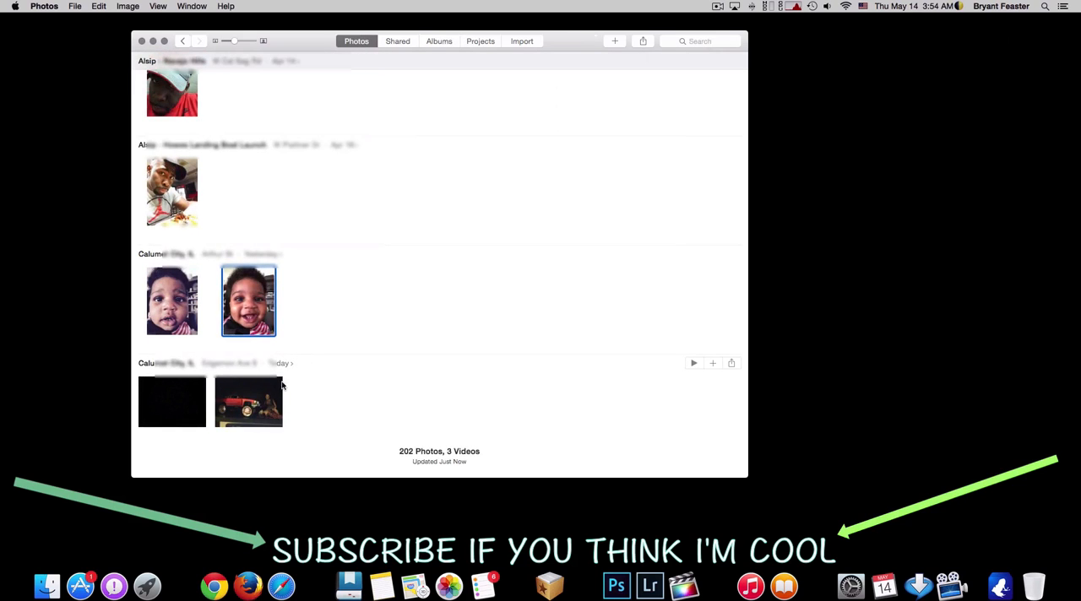
{"action": "double_click", "coordinate": [247, 402]}
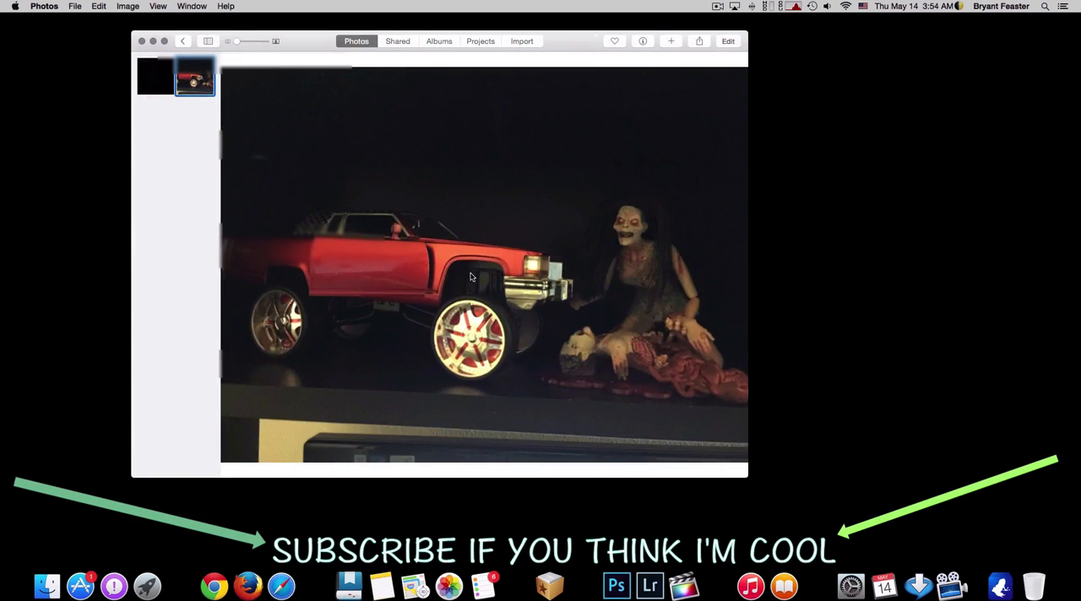
{"action": "mouse_move", "coordinate": [501, 279]}
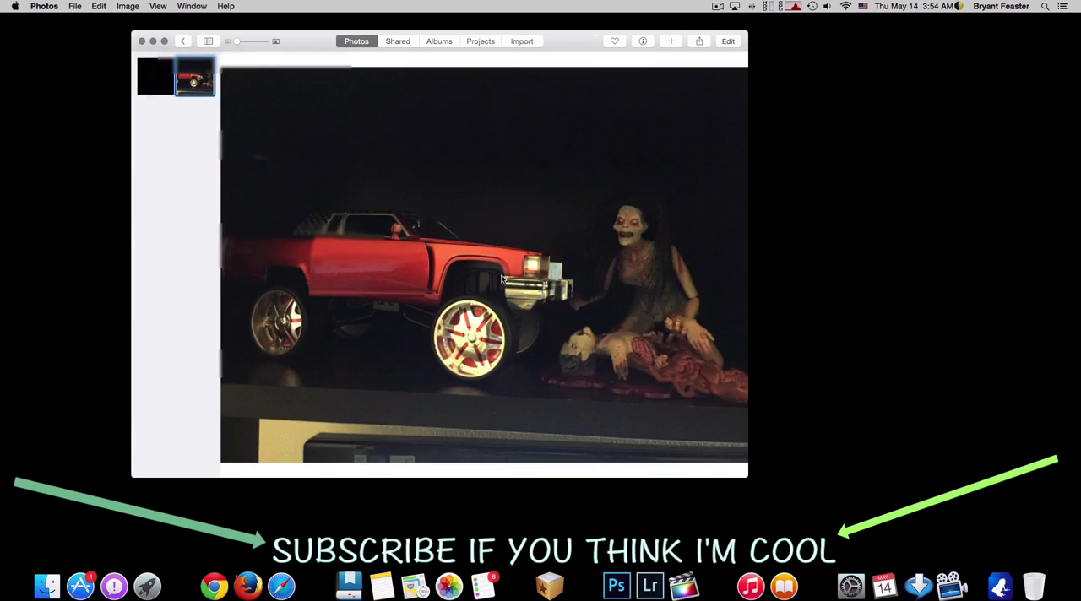
{"action": "mouse_move", "coordinate": [511, 245]}
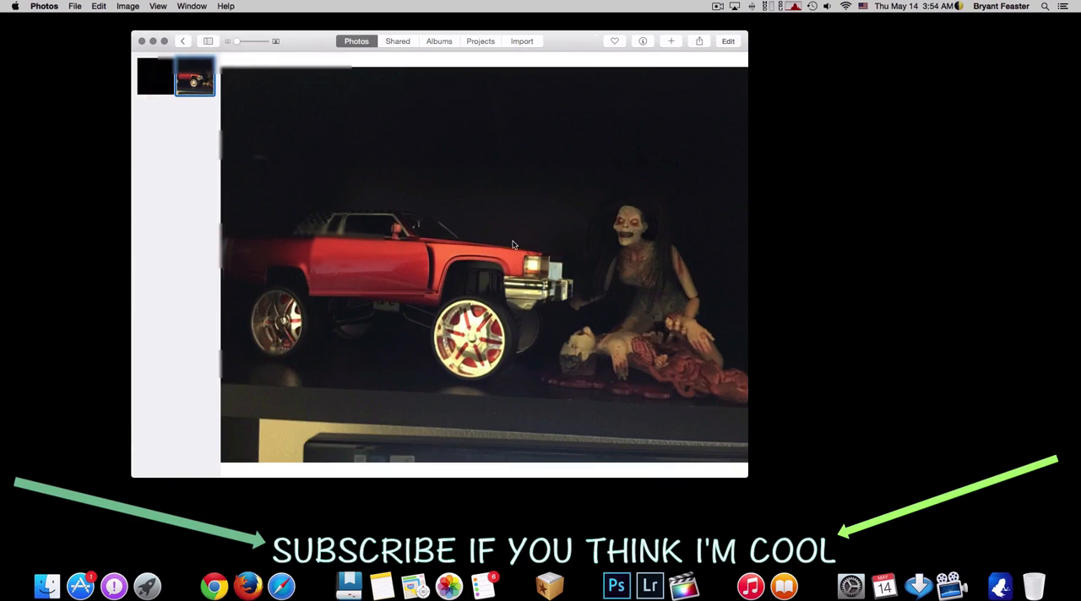
{"action": "mouse_move", "coordinate": [473, 273]}
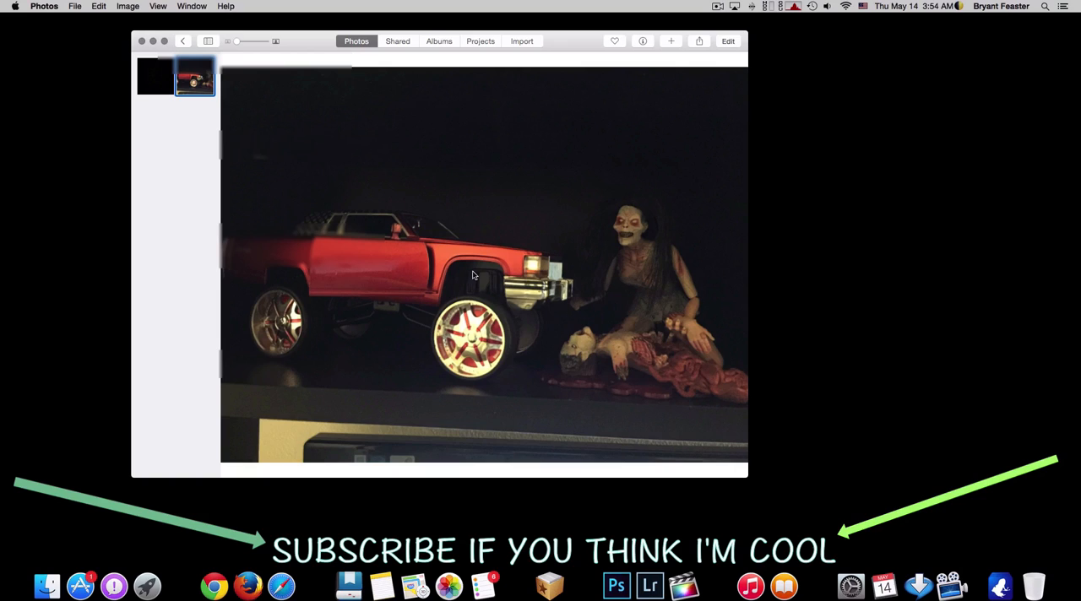
{"action": "mouse_move", "coordinate": [663, 294]}
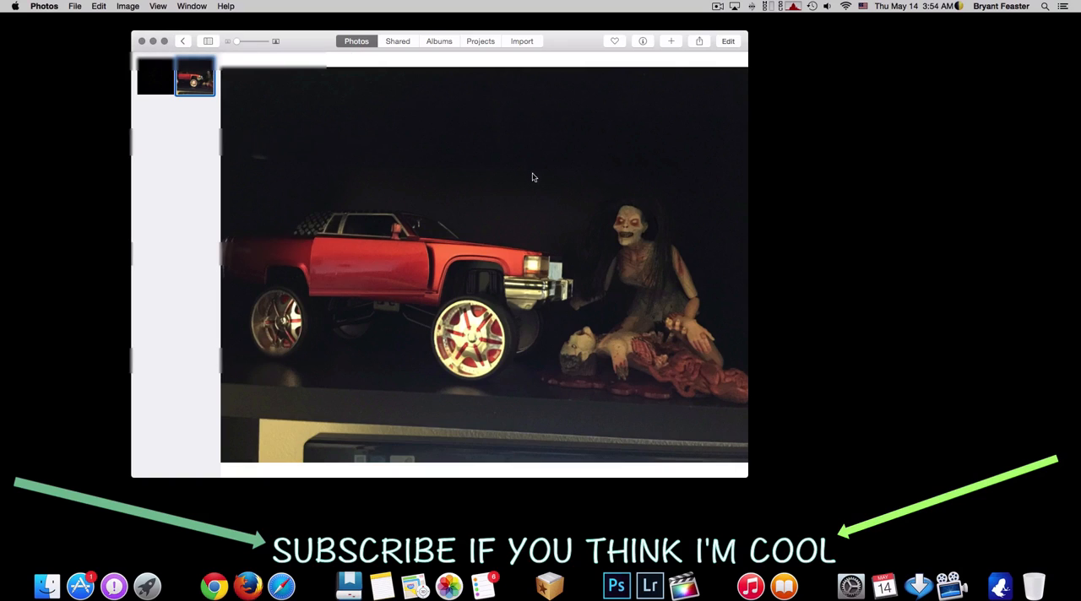
{"action": "left_click", "coordinate": [183, 41]}
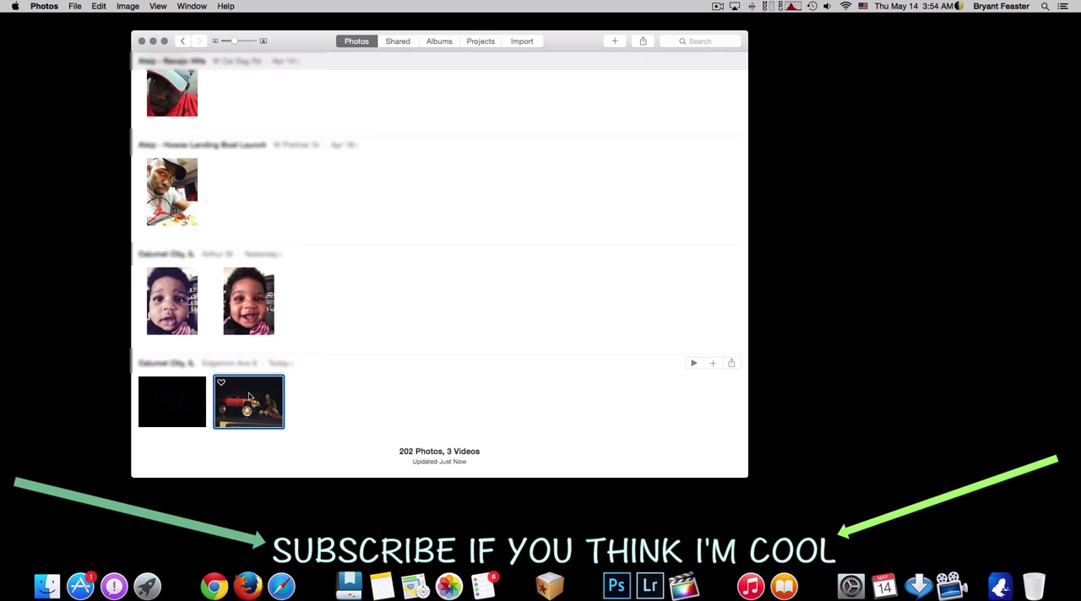
{"action": "mouse_move", "coordinate": [47, 584]}
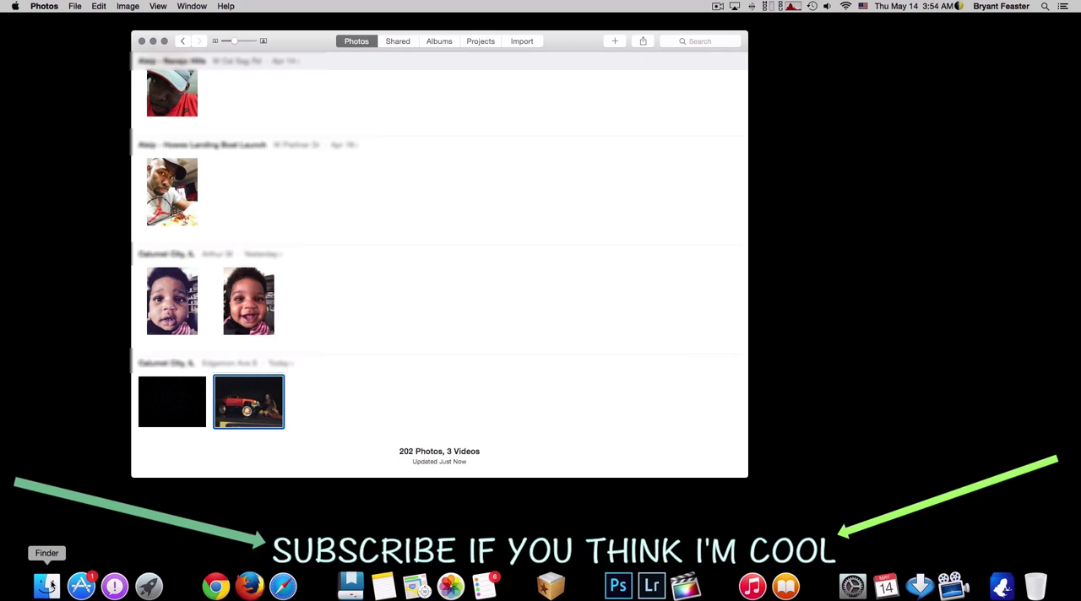
Browse the Pictures folder in a new Finder window.
{"action": "left_click", "coordinate": [47, 584]}
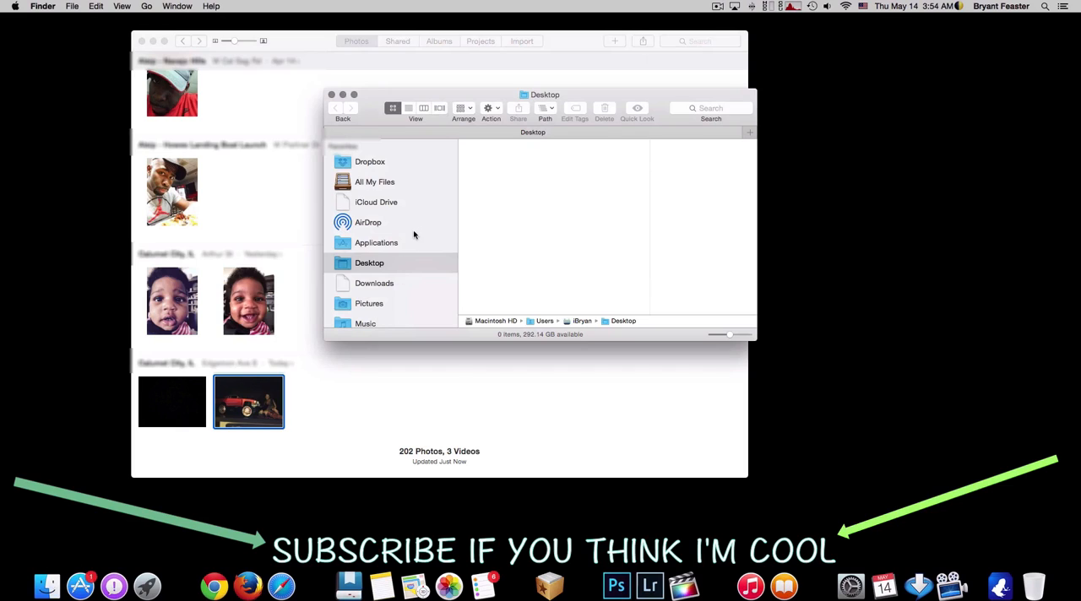
{"action": "scroll", "scroll_direction": "down", "scroll_amount": 3}
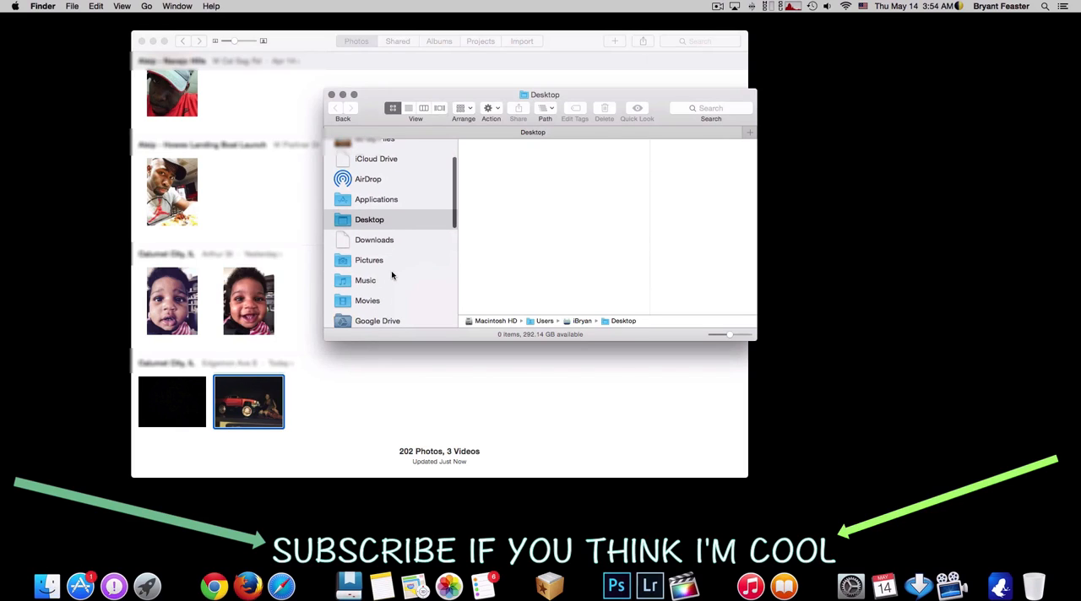
{"action": "left_click", "coordinate": [369, 261]}
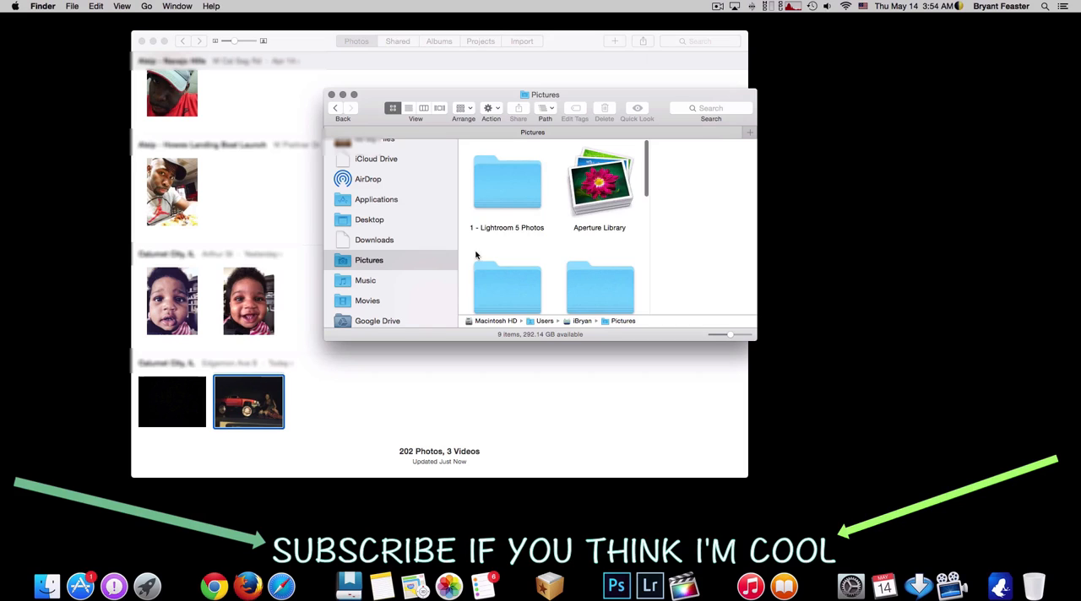
{"action": "scroll", "scroll_direction": "down", "scroll_amount": 3}
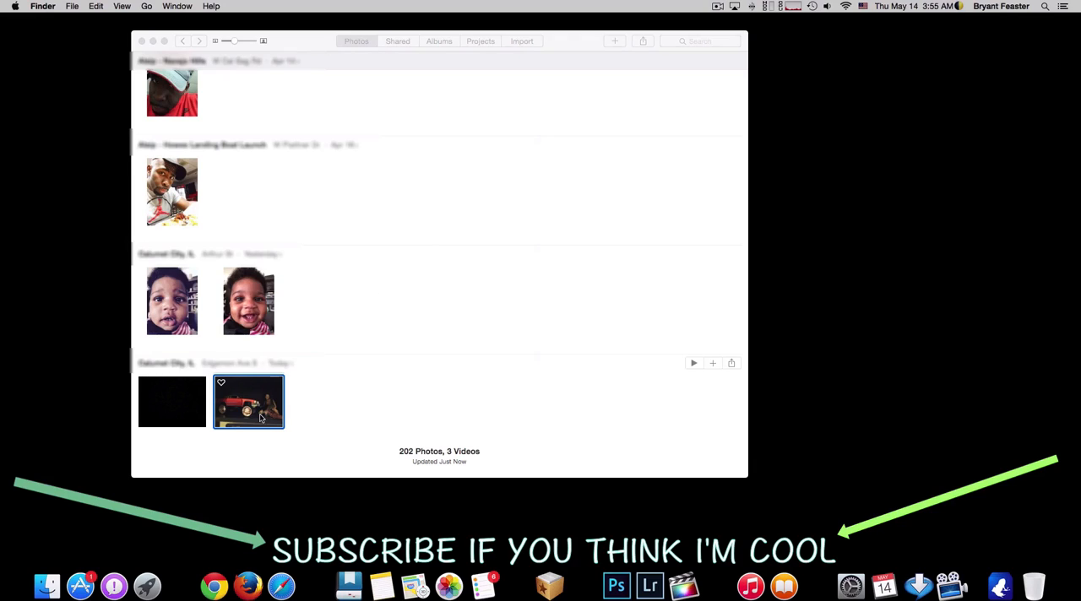
Delete the dark photo from Today's moment, dropping the library to 201 photos.
{"action": "right_click", "coordinate": [248, 402]}
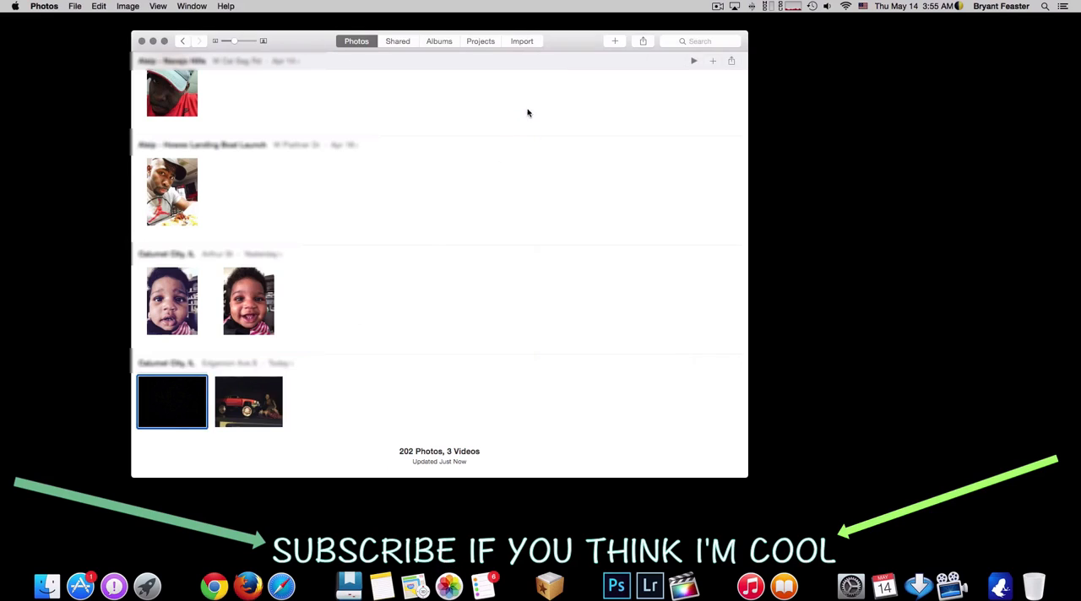
{"action": "right_click", "coordinate": [172, 402]}
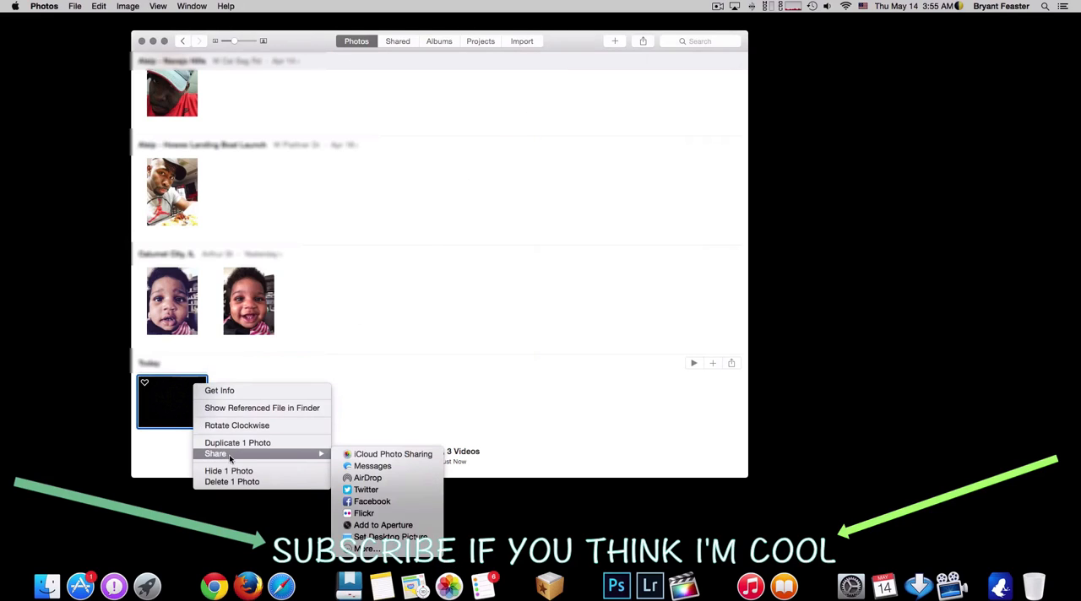
{"action": "left_click", "coordinate": [231, 481]}
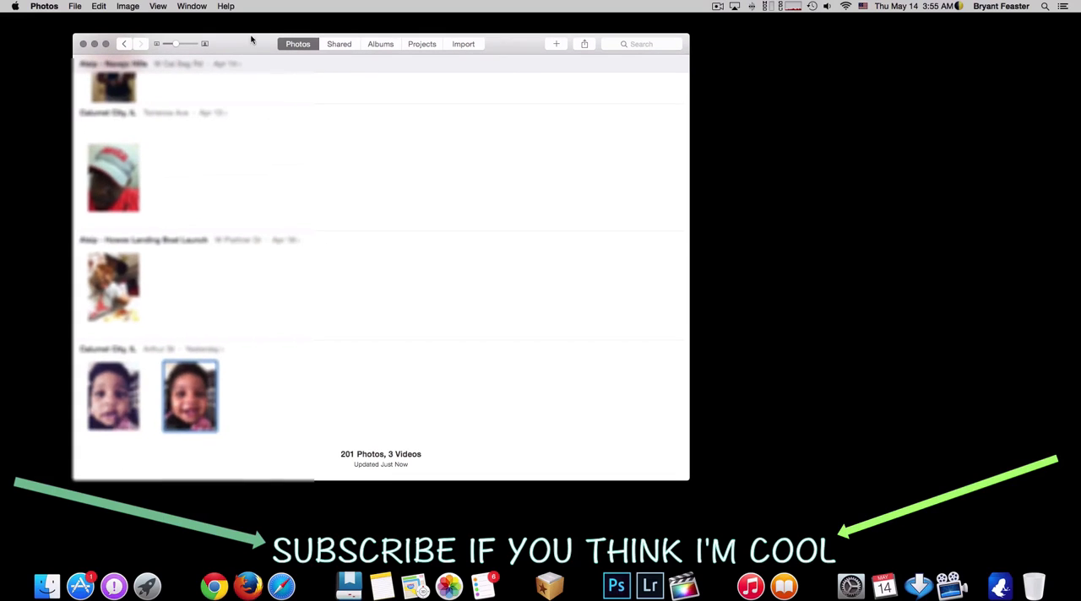
In Finder's Pictures > B's Photos, bring IMG_0360.jpg into Photos and close the folder window.
{"action": "left_click", "coordinate": [47, 585]}
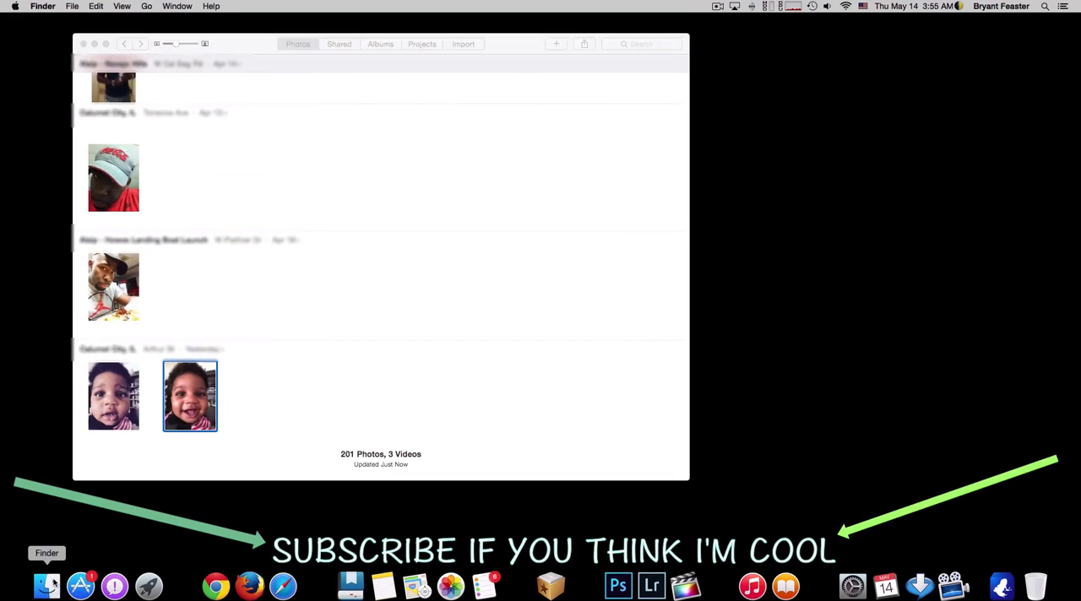
{"action": "left_click", "coordinate": [47, 584]}
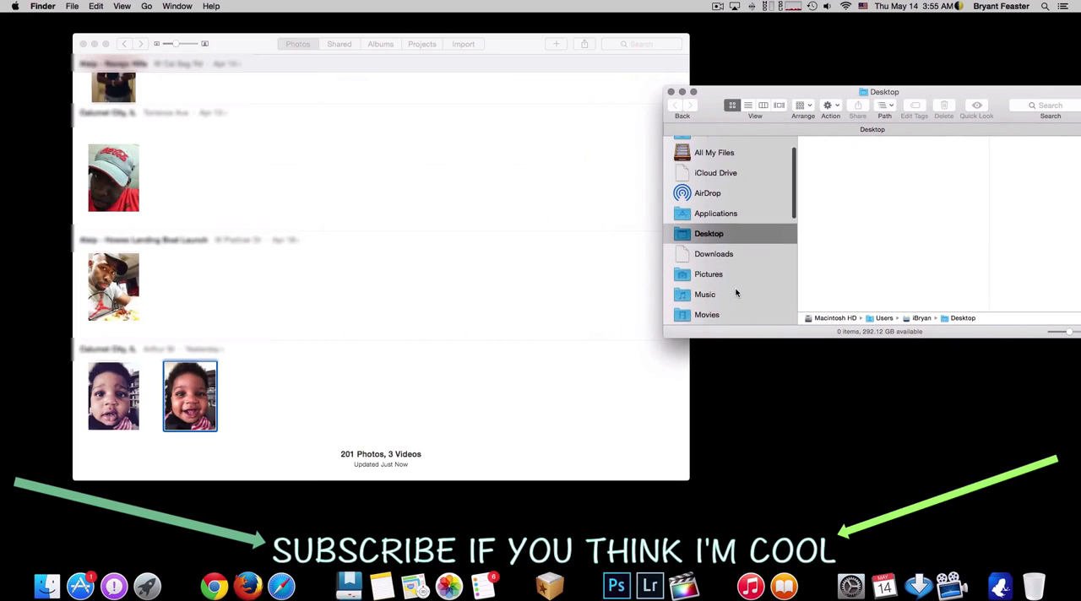
{"action": "left_click", "coordinate": [710, 273]}
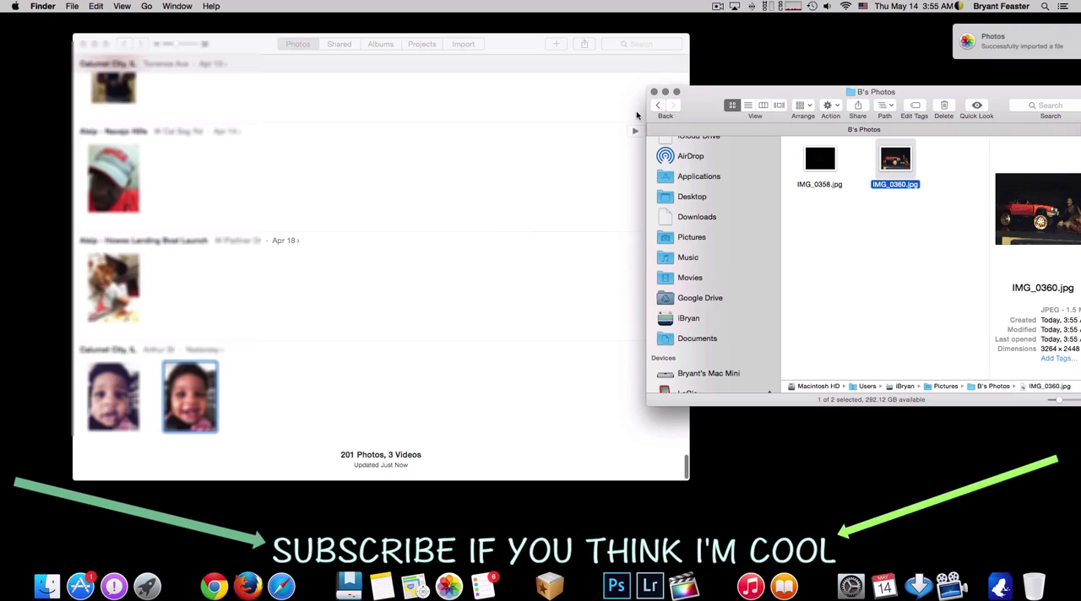
{"action": "left_click", "coordinate": [654, 91]}
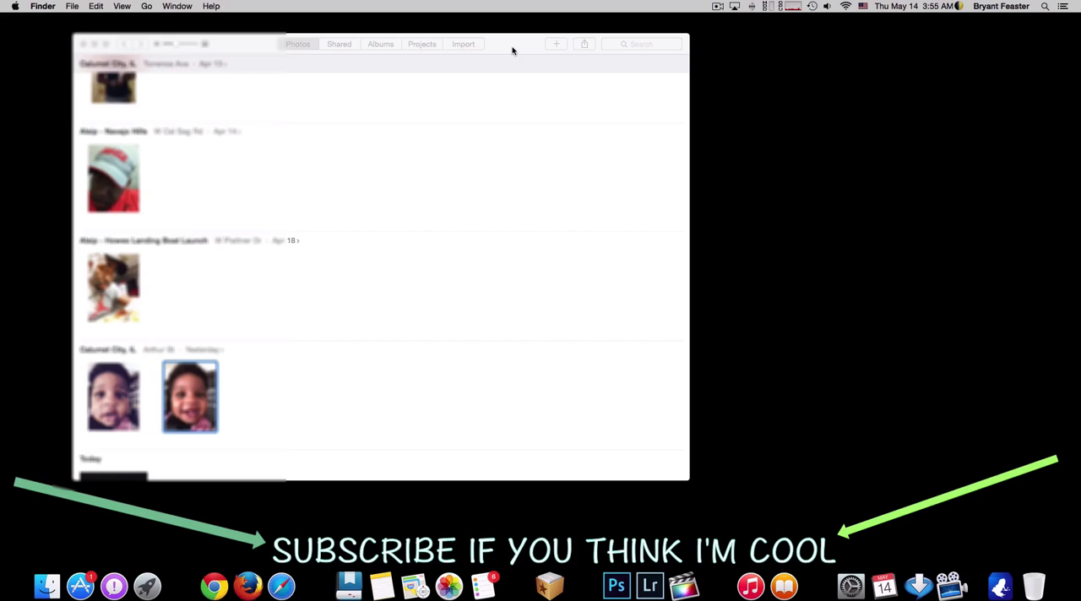
Show the red car photo's referenced file, revealing IMG_0360.jpg in B's Photos.
{"action": "scroll", "scroll_direction": "down", "scroll_amount": 3}
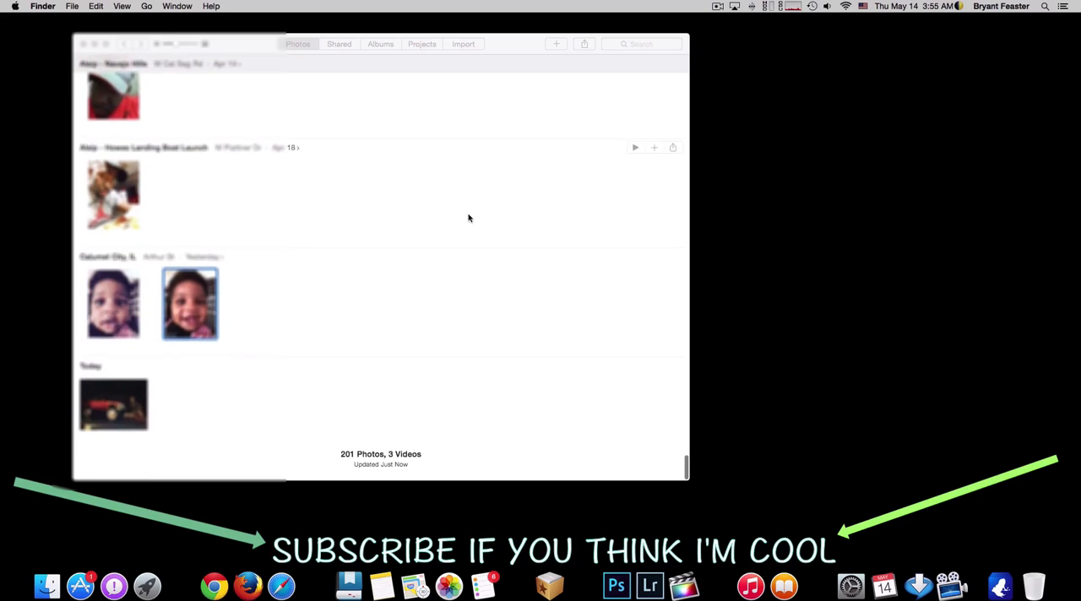
{"action": "right_click", "coordinate": [113, 406]}
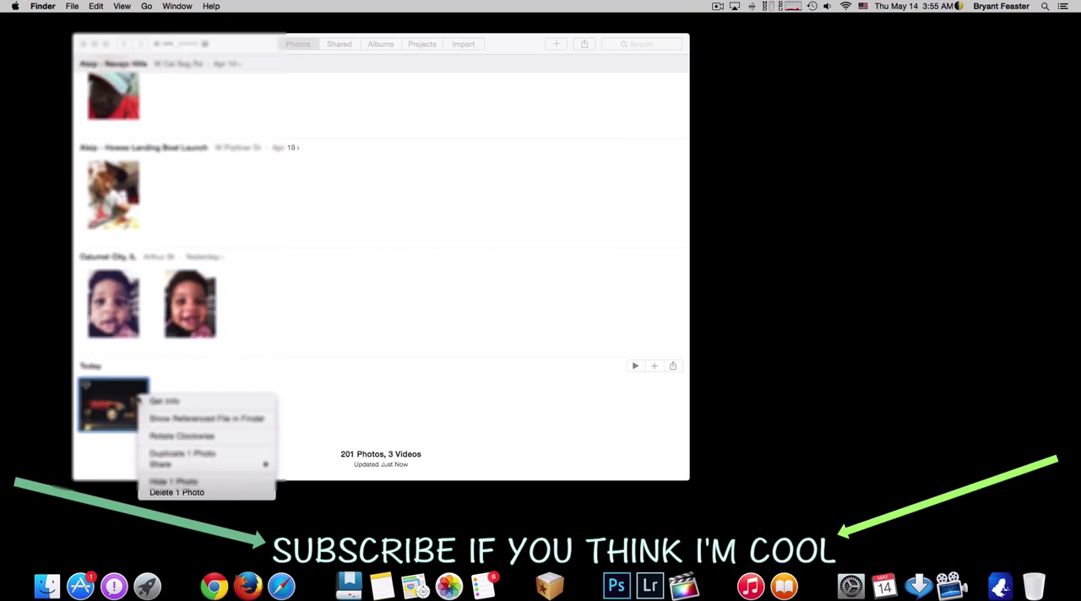
{"action": "left_click", "coordinate": [206, 419]}
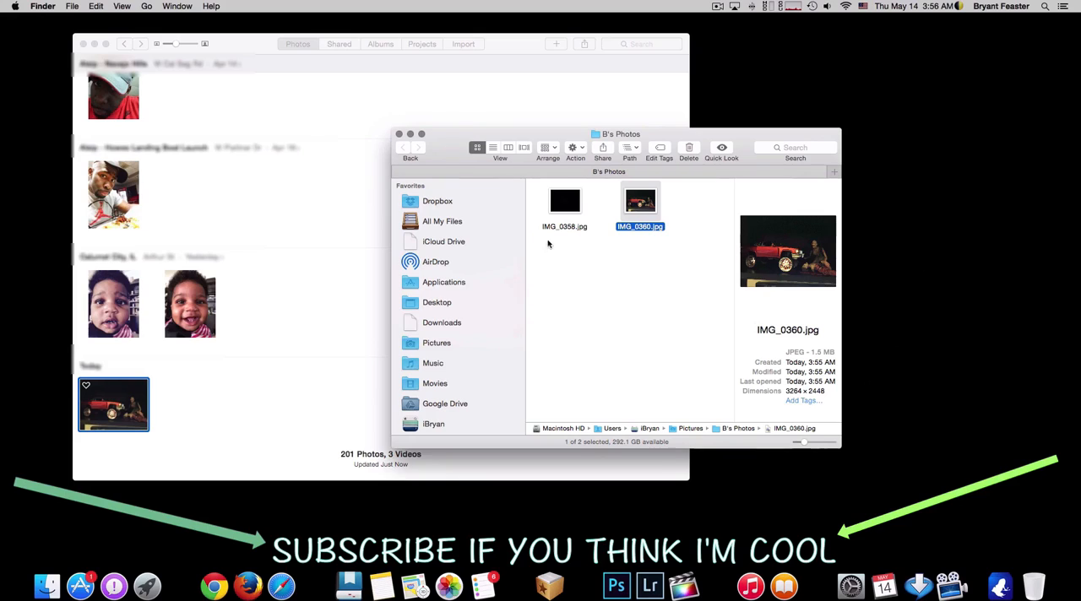
{"action": "mouse_move", "coordinate": [841, 446]}
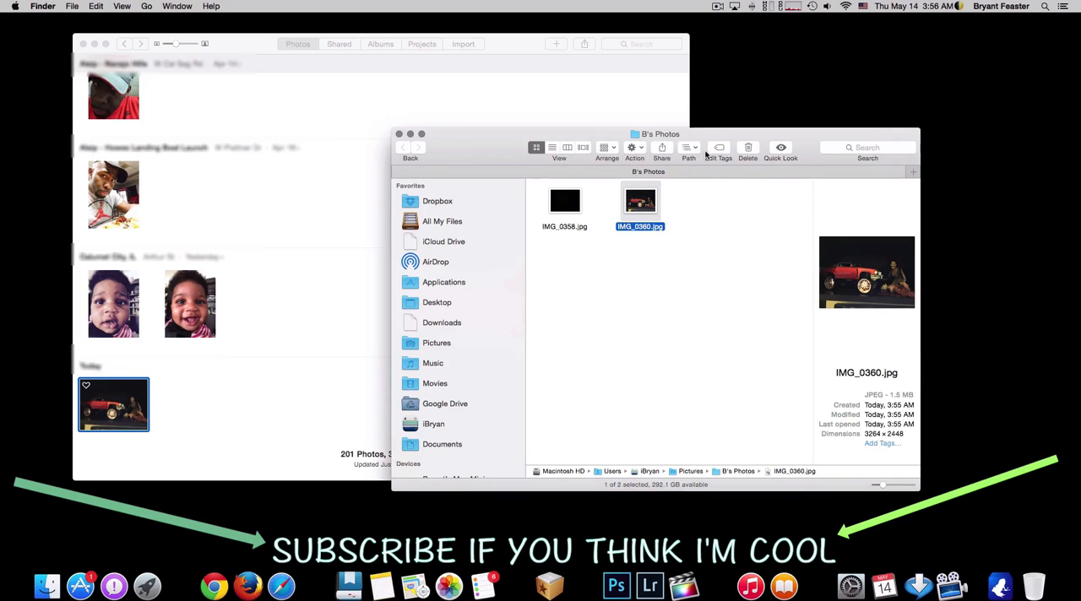
Close the B's Photos Finder window, leaving the Photos library with the red car photo showing.
{"action": "left_click_drag", "start_coordinate": [658, 133], "coordinate": [658, 113]}
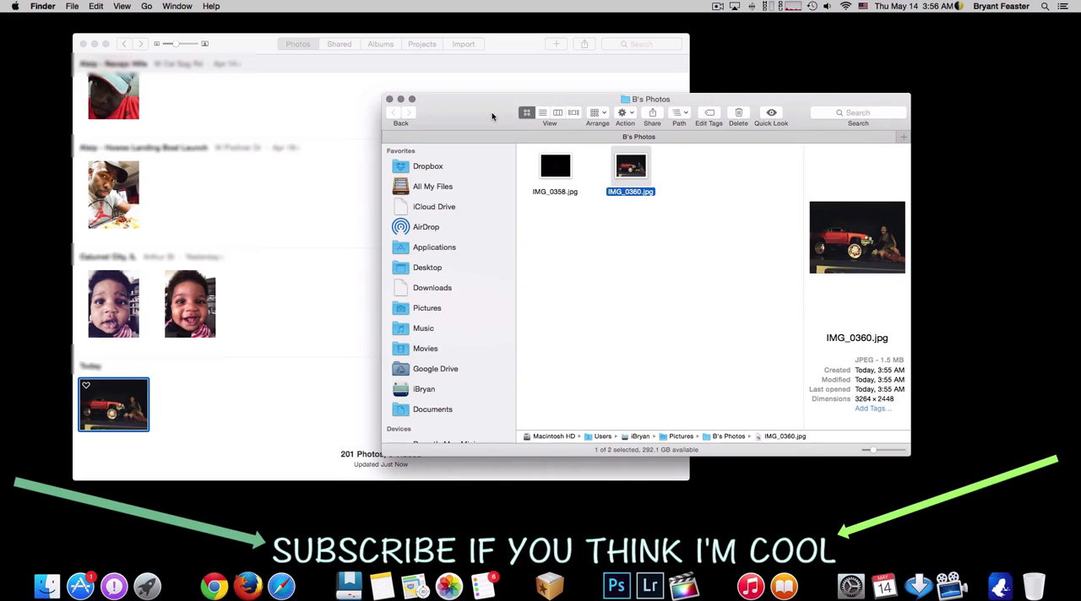
{"action": "mouse_move", "coordinate": [443, 126]}
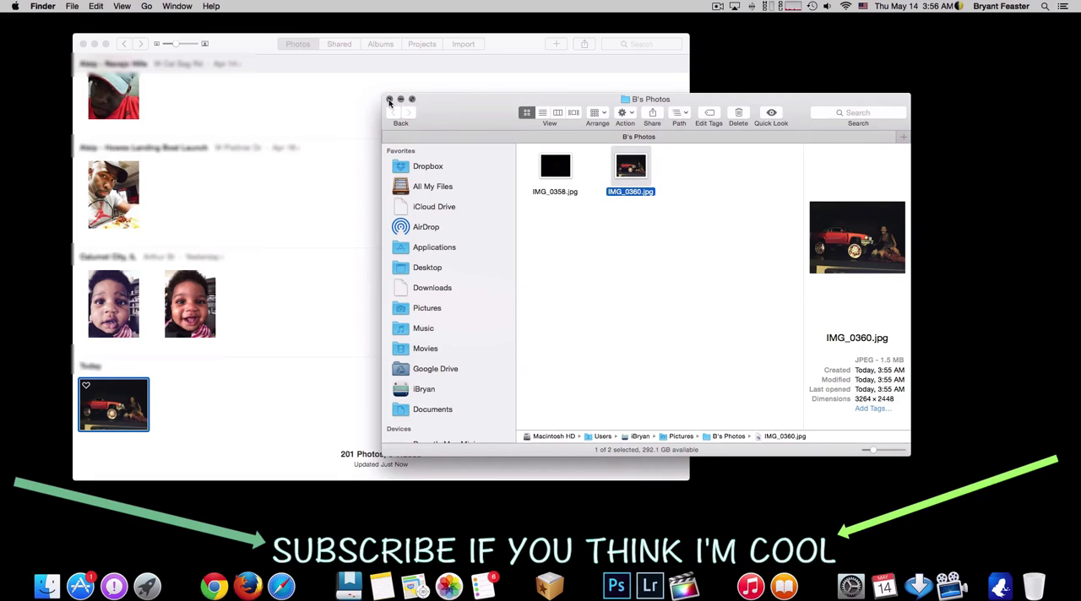
{"action": "left_click", "coordinate": [390, 100]}
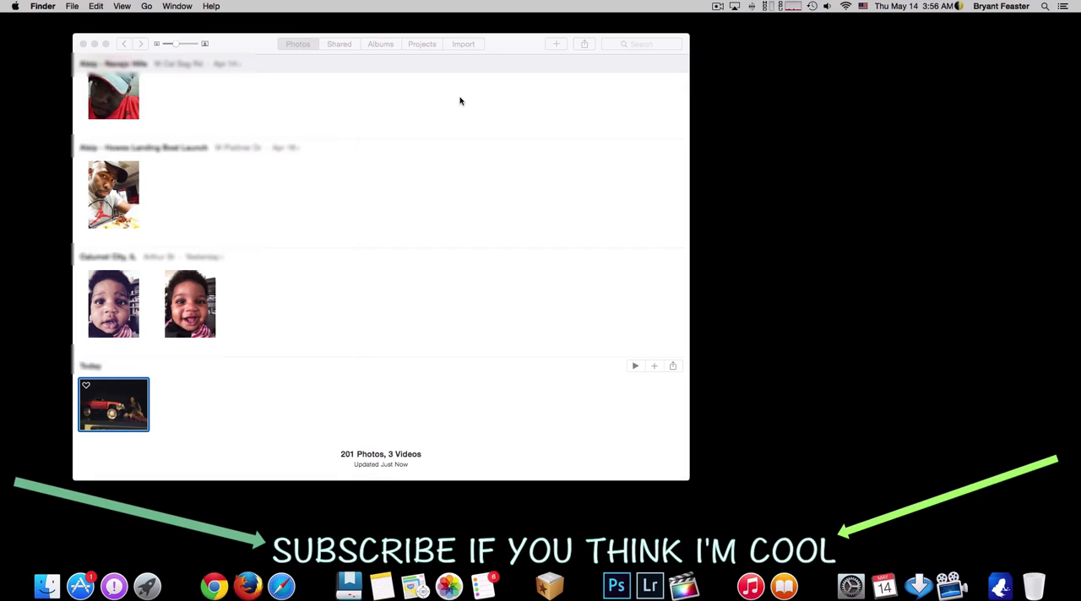